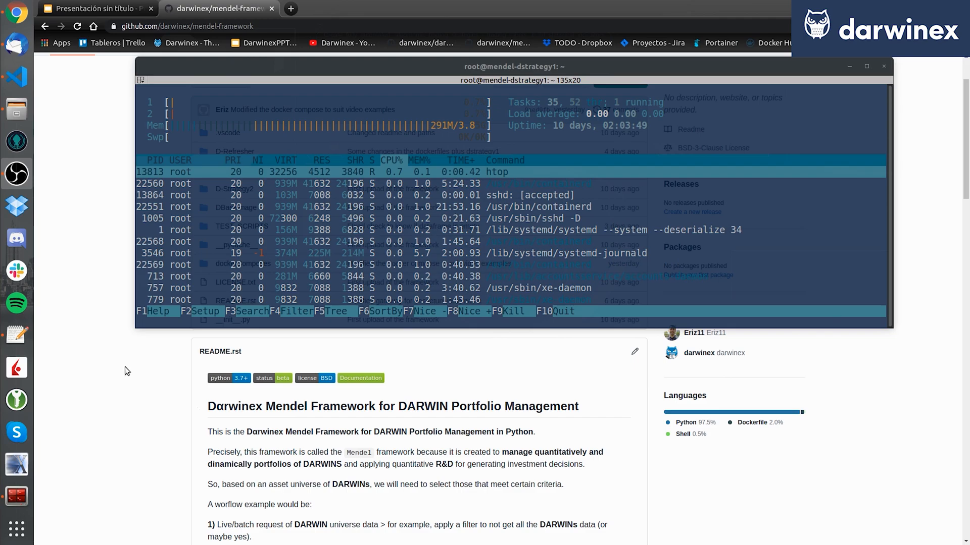
Step: Scroll the README past the intro to the framework components and setup explanations
scroll("down", 3)
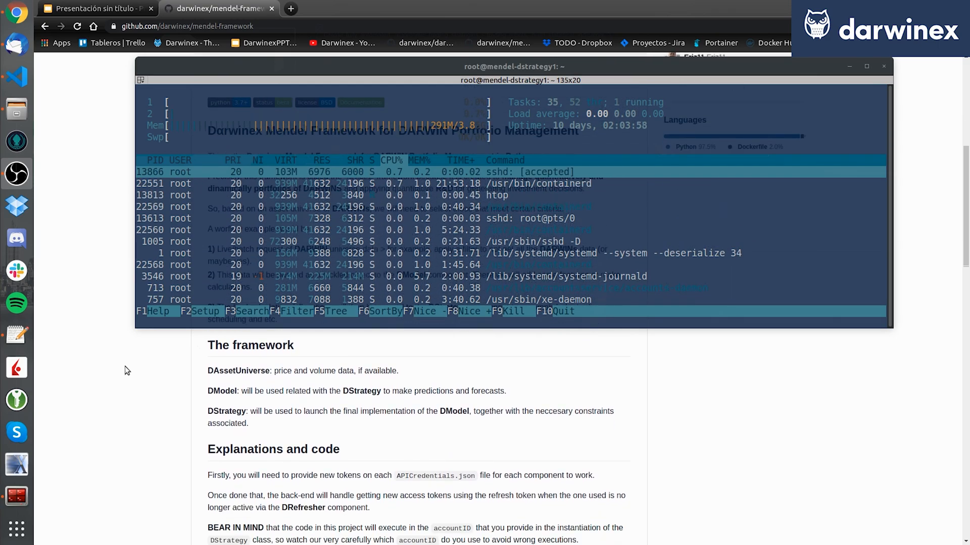
Step: Scroll past the Docker install commands to the git clone, chmod, docker-compose pull and crontab steps
scroll("down", 3)
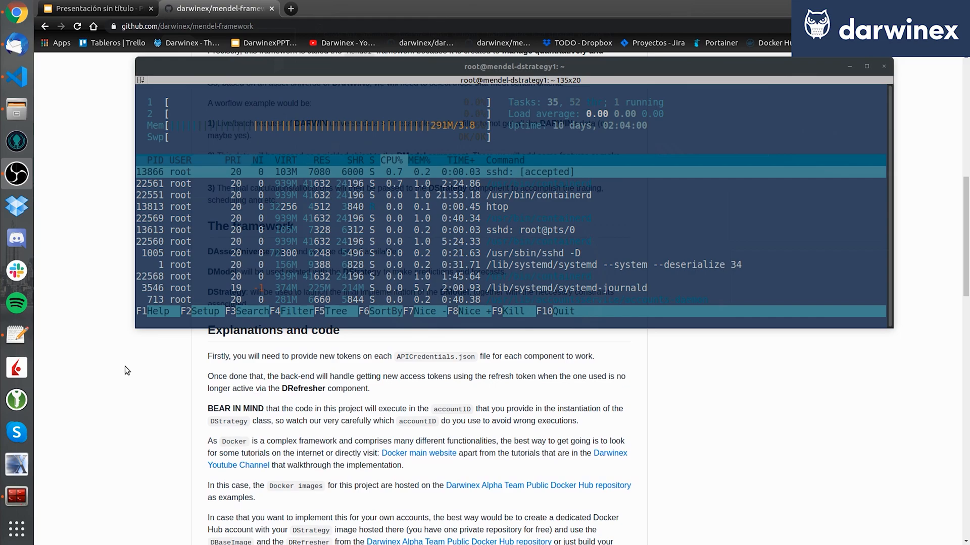
scroll("down", 3)
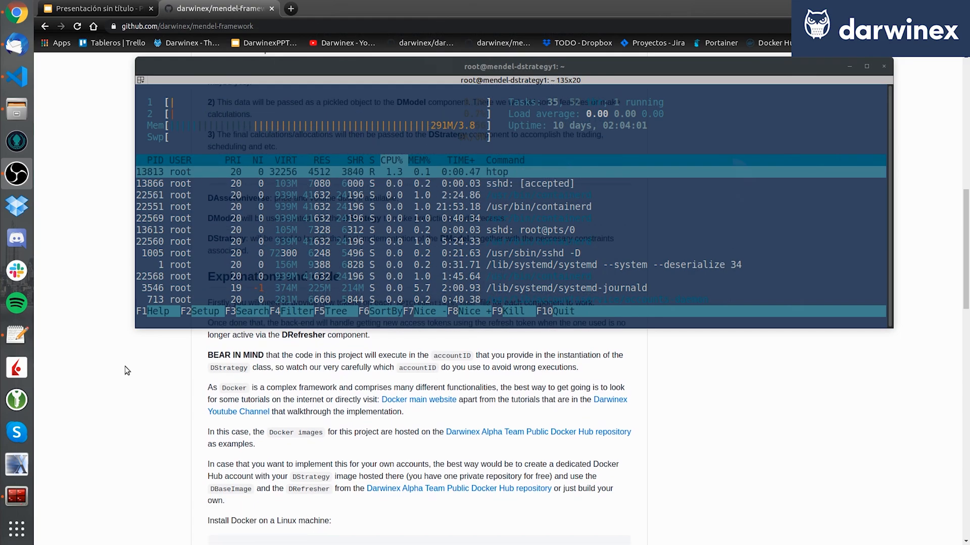
scroll("down", 3)
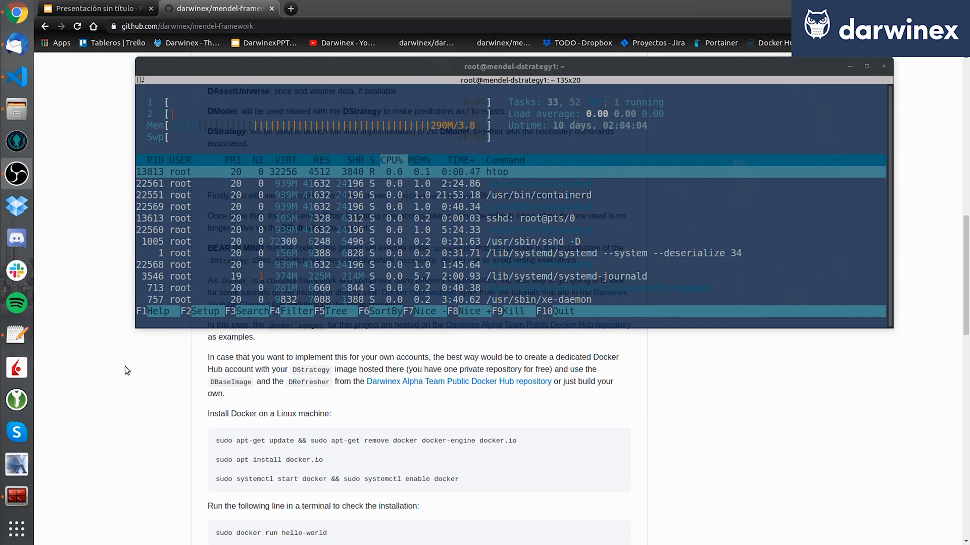
scroll("down", 3)
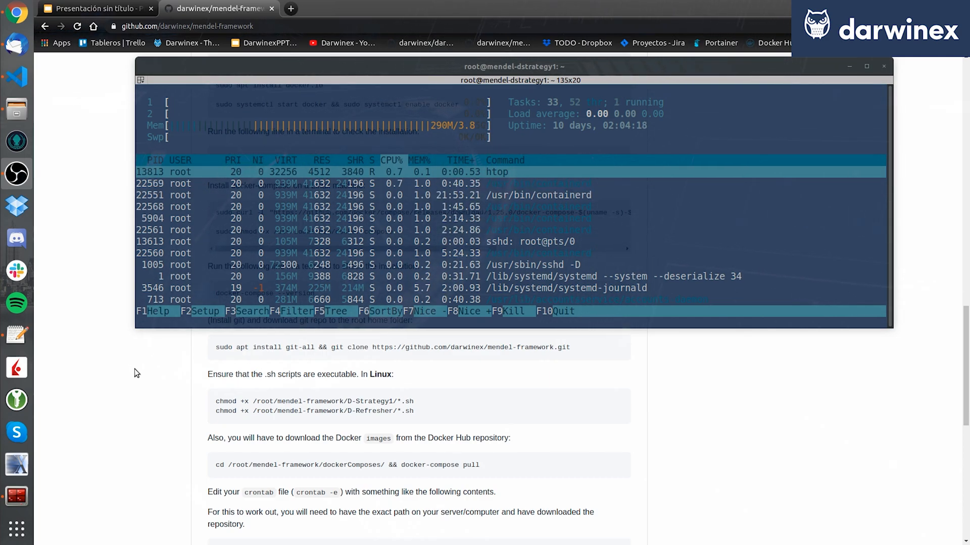
mouse_move(142, 371)
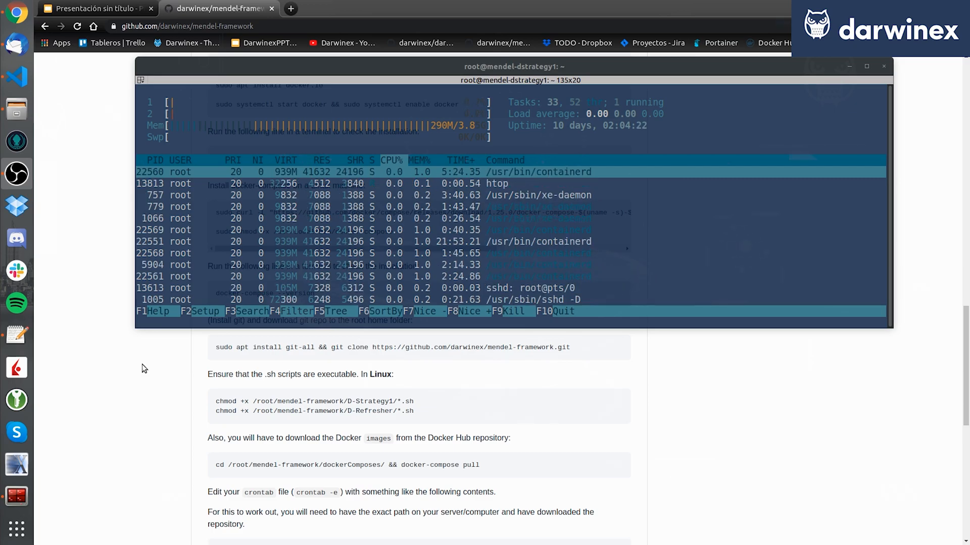
Step: Scroll to the crontab schedules for docker-compose and token refresh, then click the subscribe banner
scroll("down", 3)
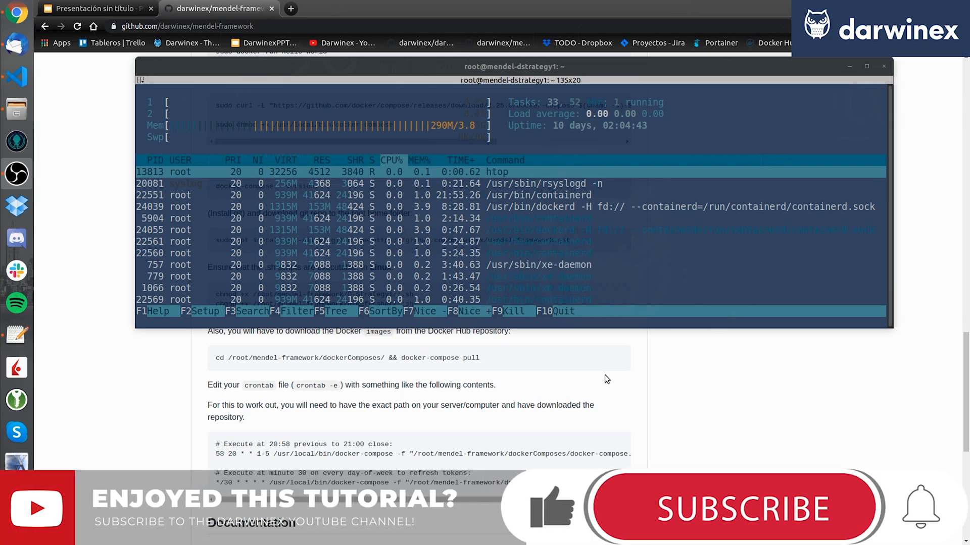
left_click(735, 507)
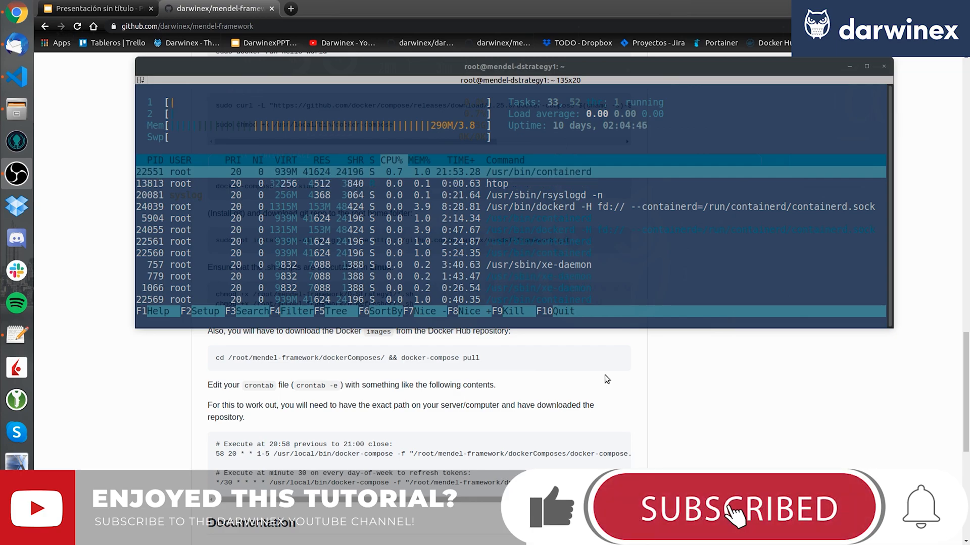